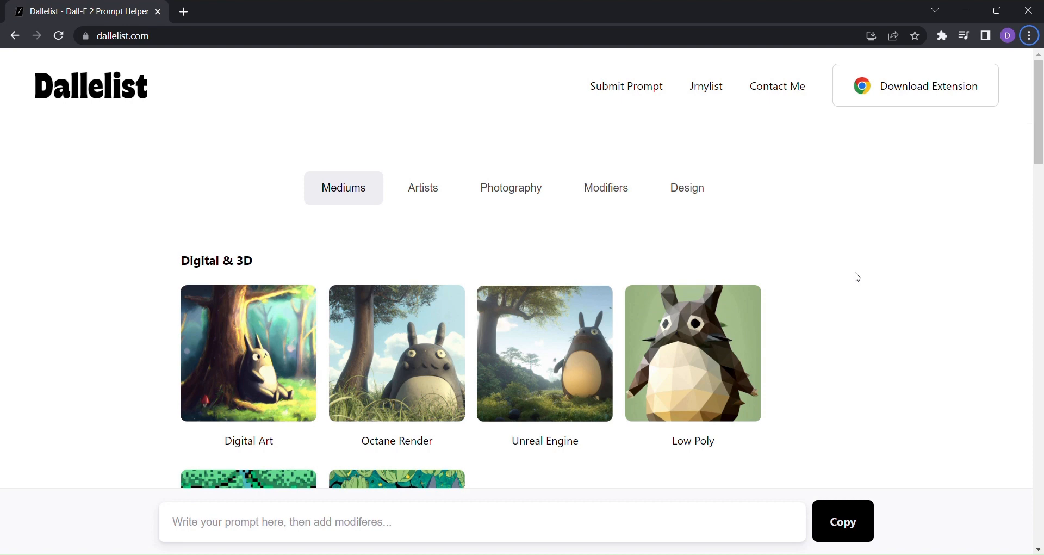
# Browse the style gallery down to the Photography Format section.
pyautogui.scroll(-3)
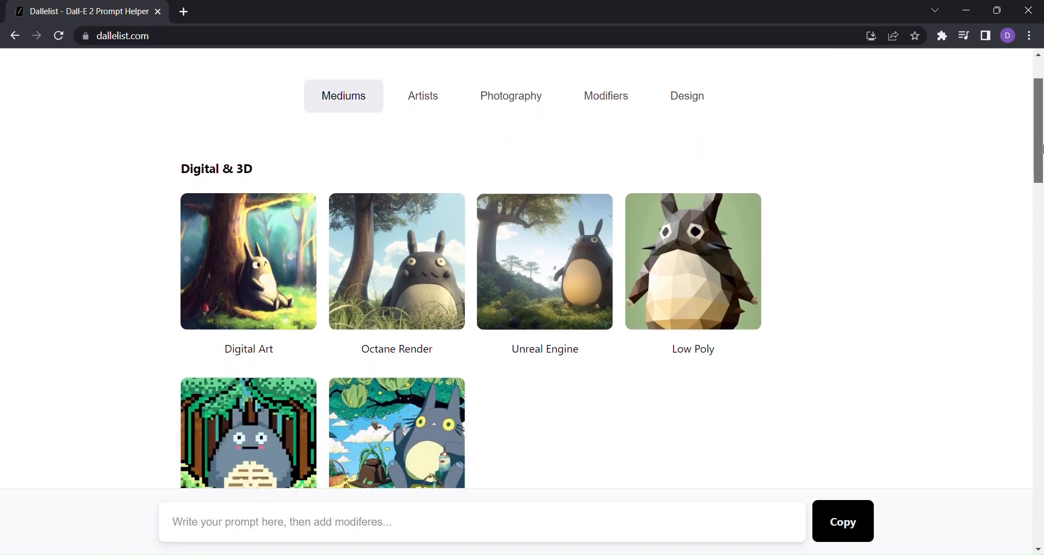
pyautogui.scroll(-3)
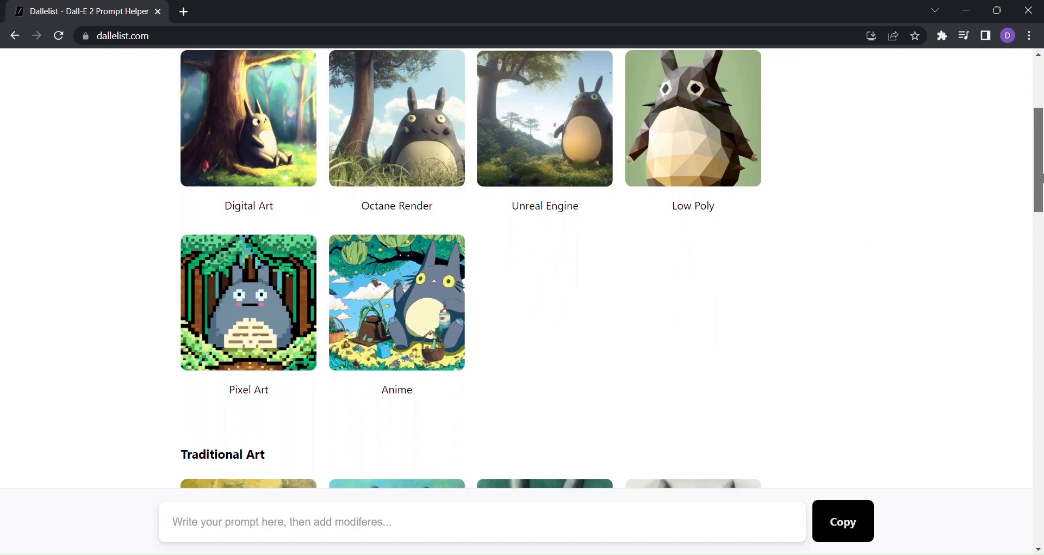
pyautogui.scroll(-3)
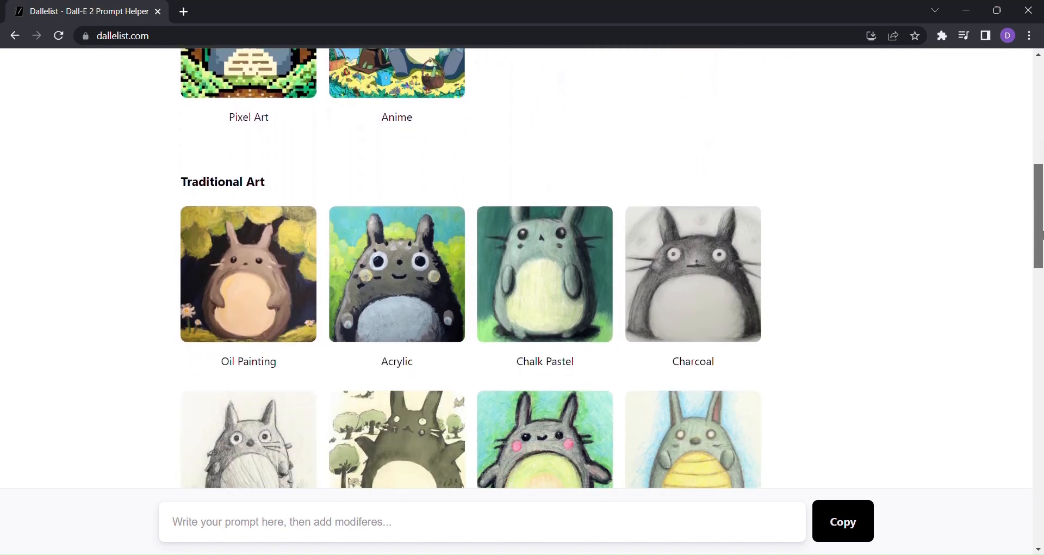
pyautogui.scroll(-3)
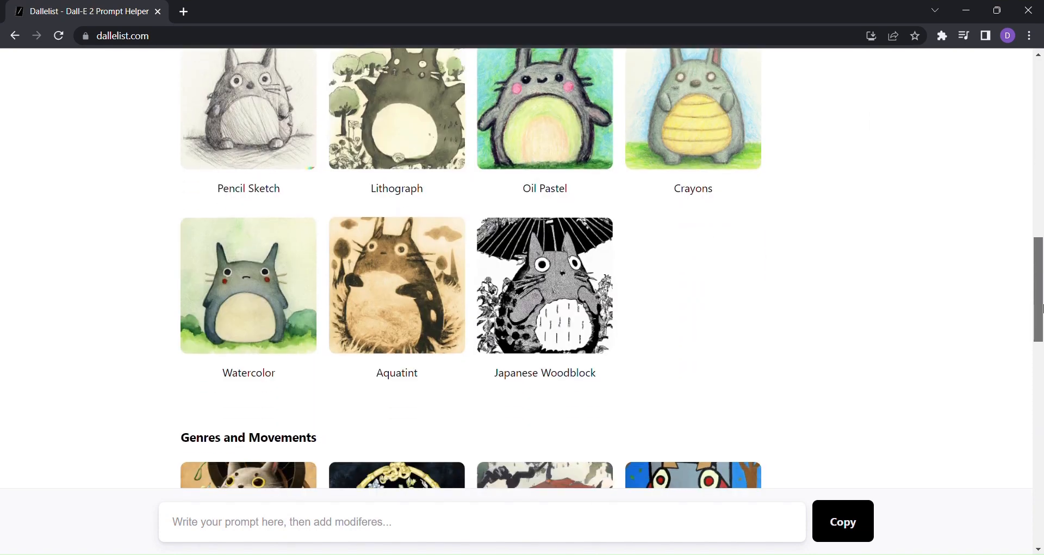
pyautogui.scroll(-3)
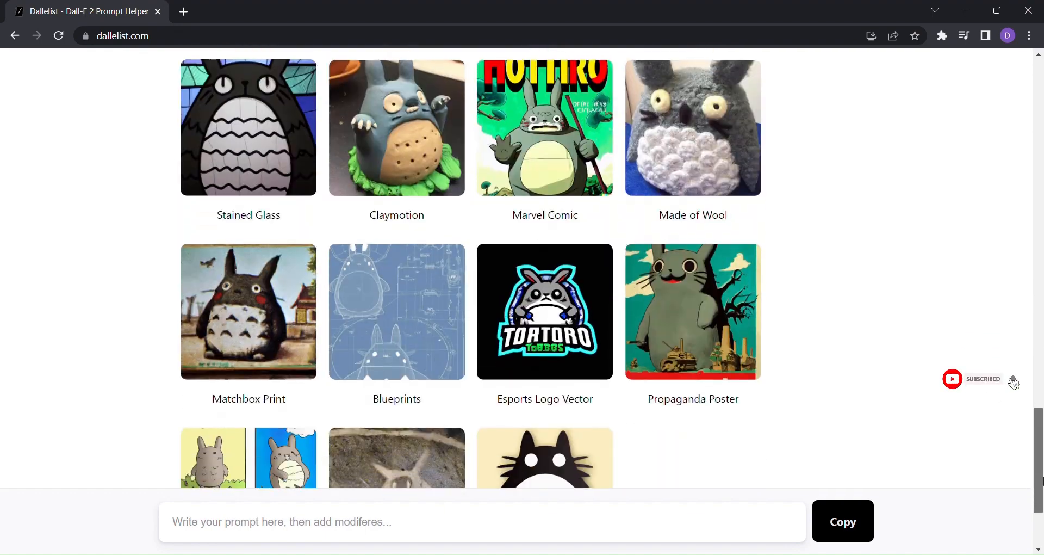
pyautogui.scroll(3)
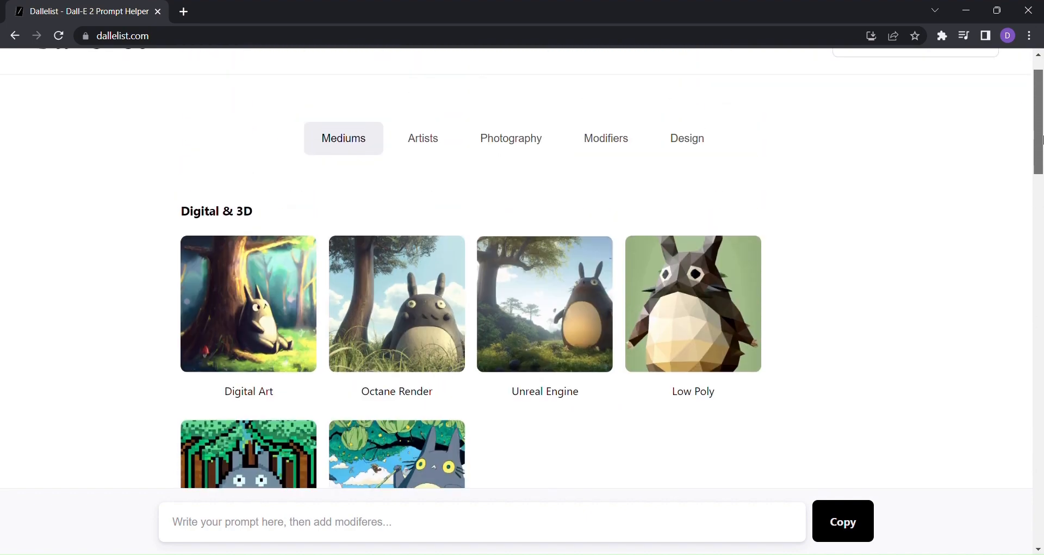
pyautogui.scroll(3)
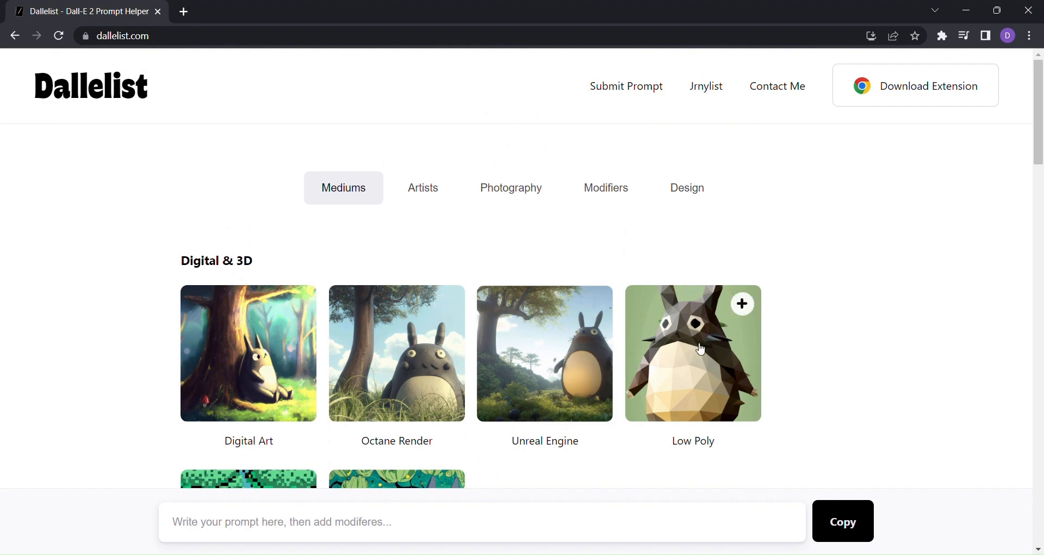
pyautogui.scroll(-3)
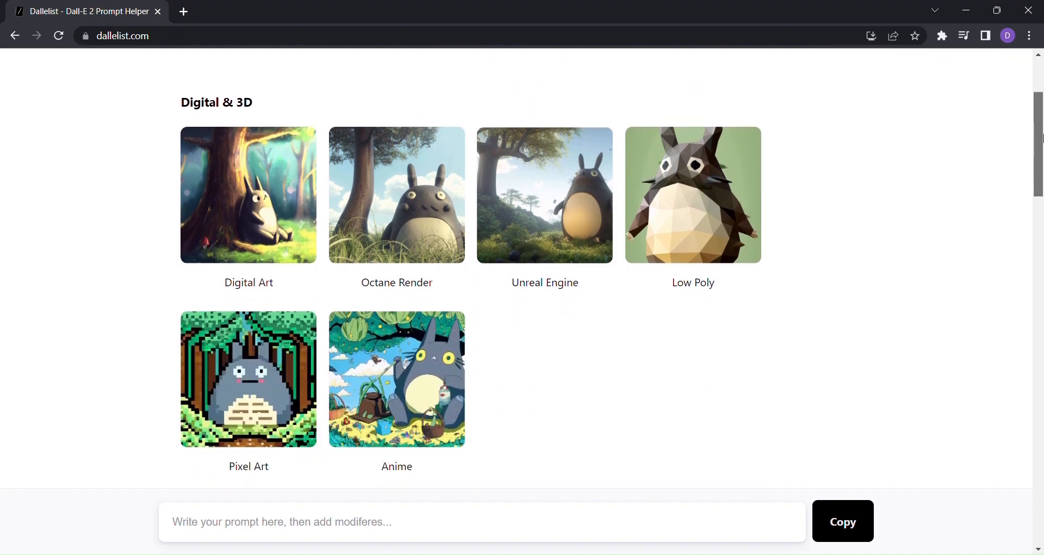
pyautogui.scroll(-3)
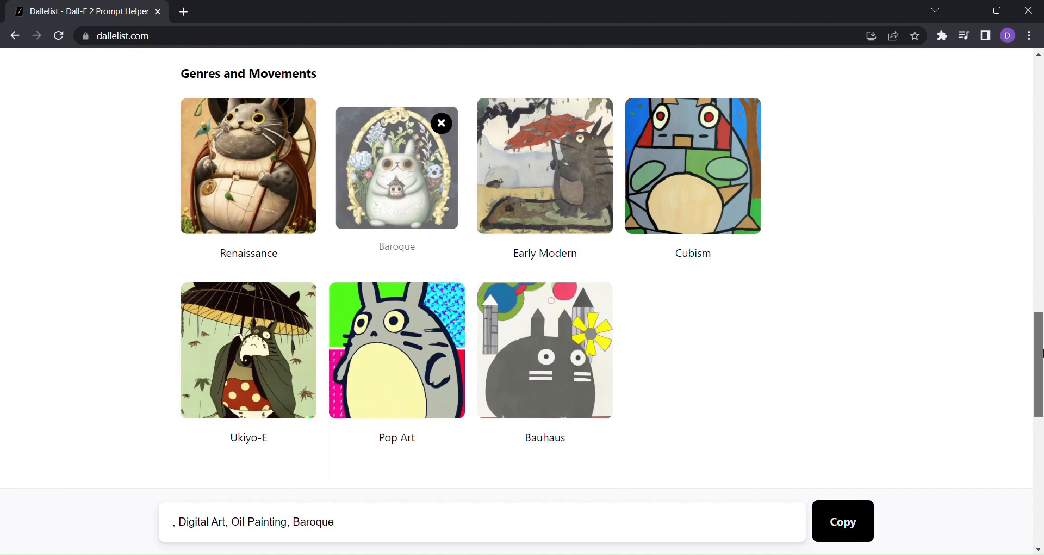
pyautogui.scroll(-3)
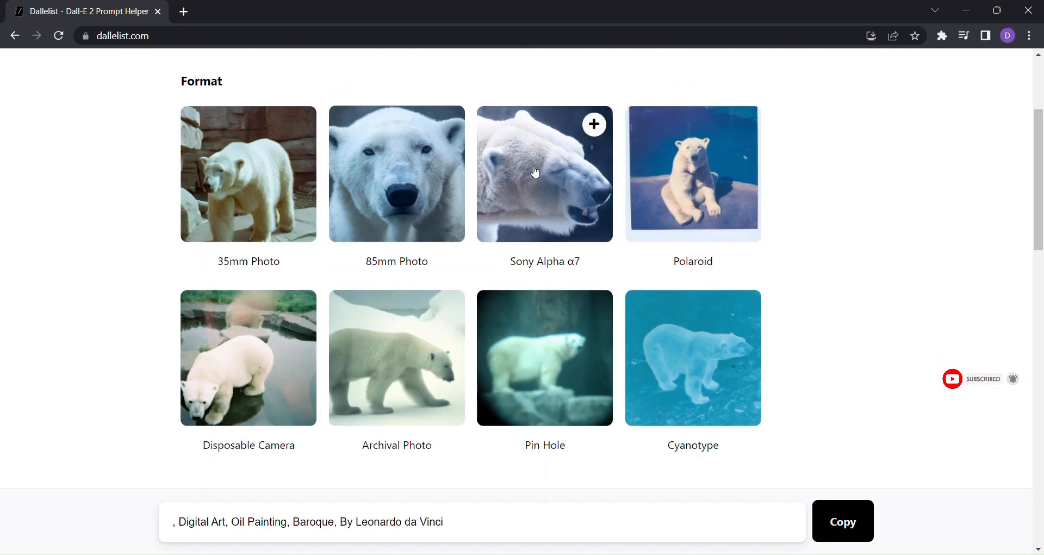
# Add the Sony Alpha α7 and Studio Photo styles to the prompt.
pyautogui.click(544, 173)
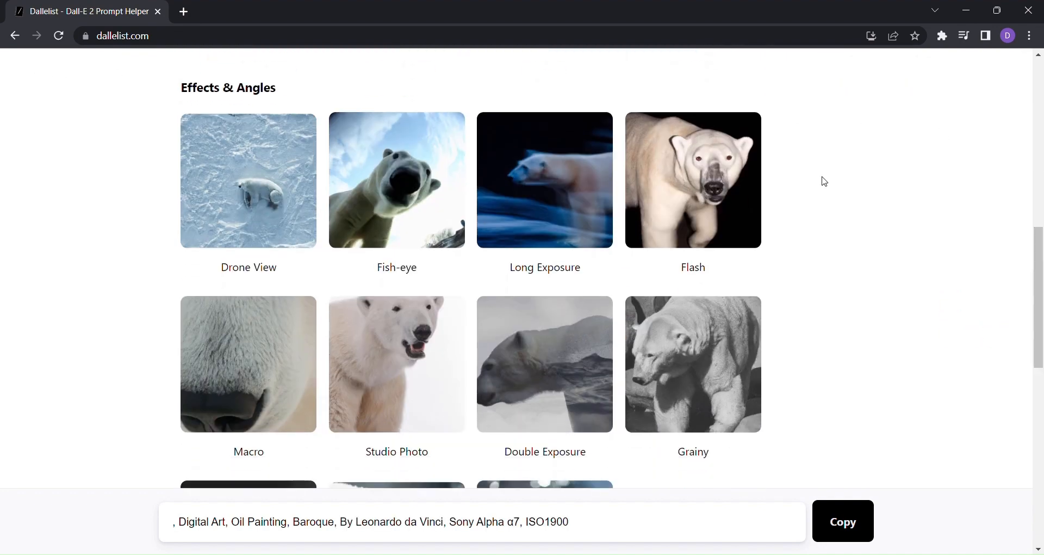
pyautogui.click(397, 364)
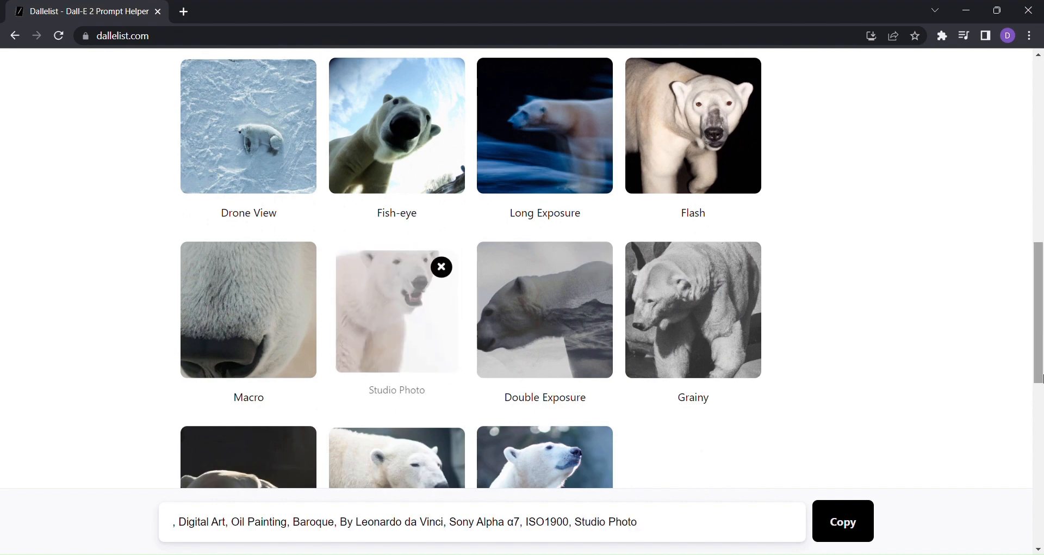
pyautogui.scroll(-3)
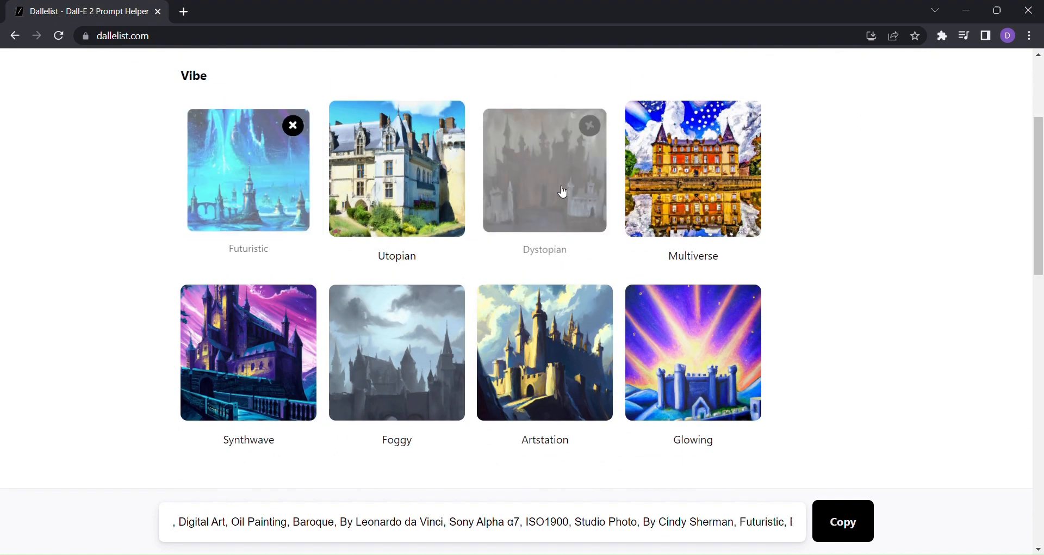
# Move down to the Architecture styles and copy the full prompt to the clipboard.
pyautogui.scroll(-3)
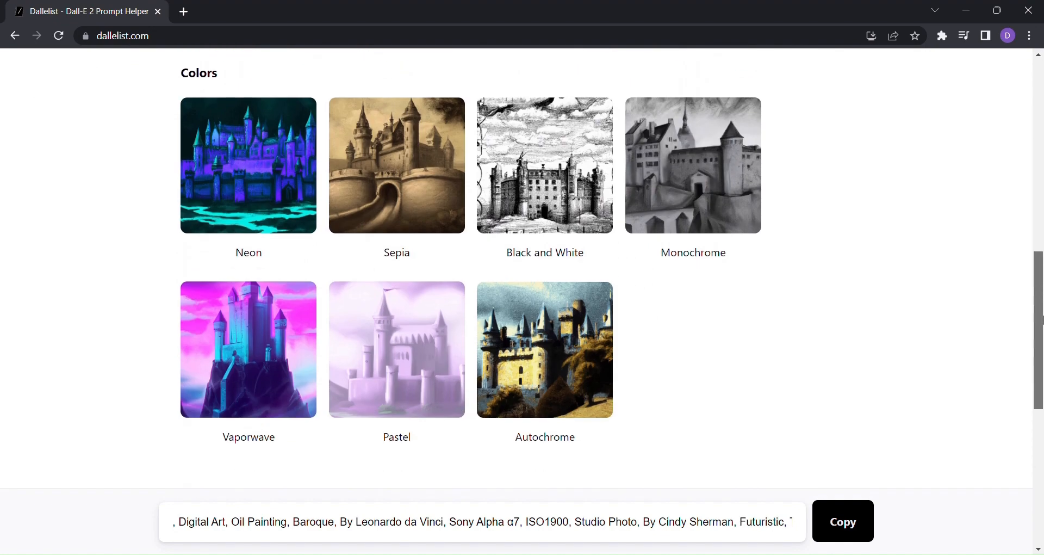
pyautogui.scroll(-3)
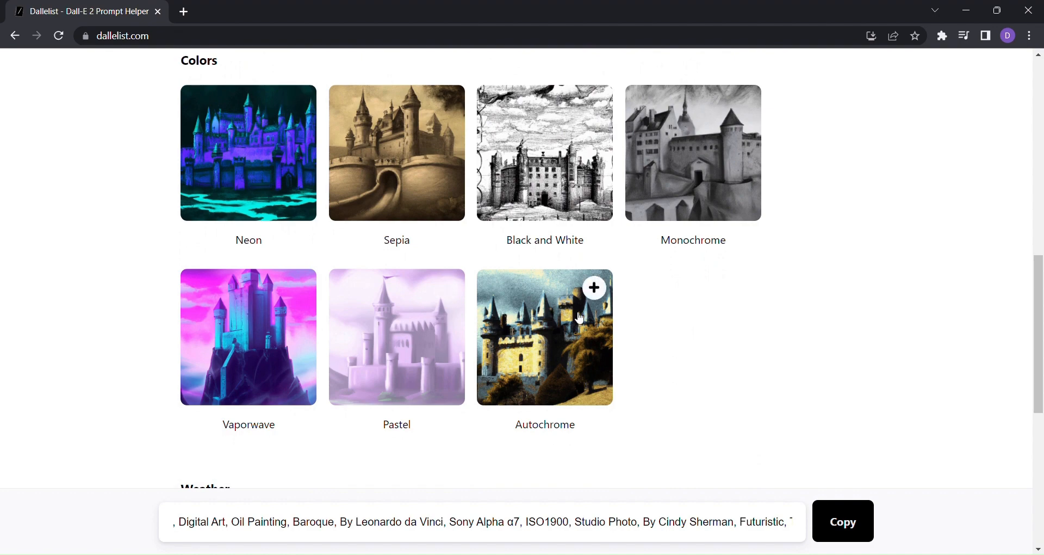
pyautogui.scroll(-3)
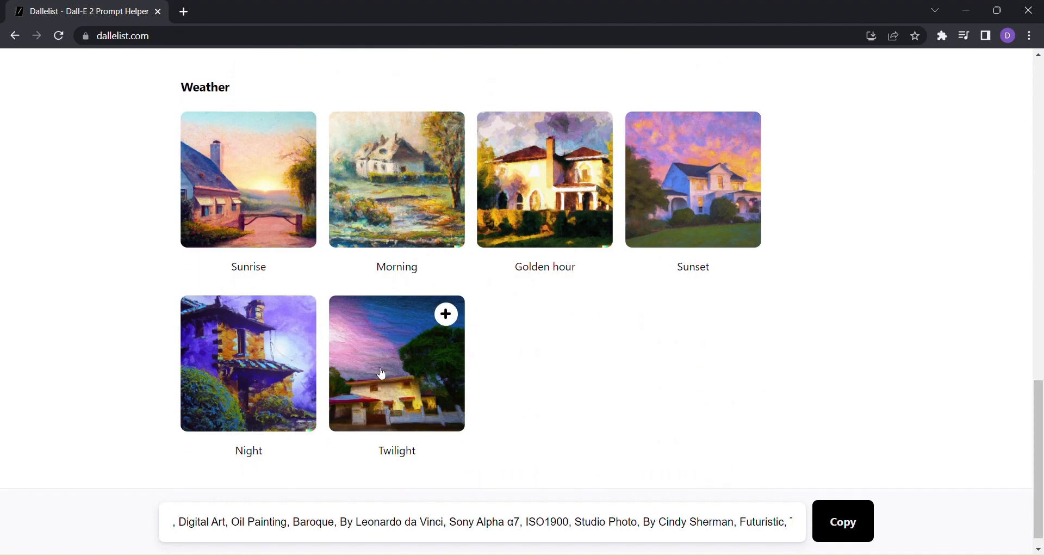
pyautogui.scroll(-3)
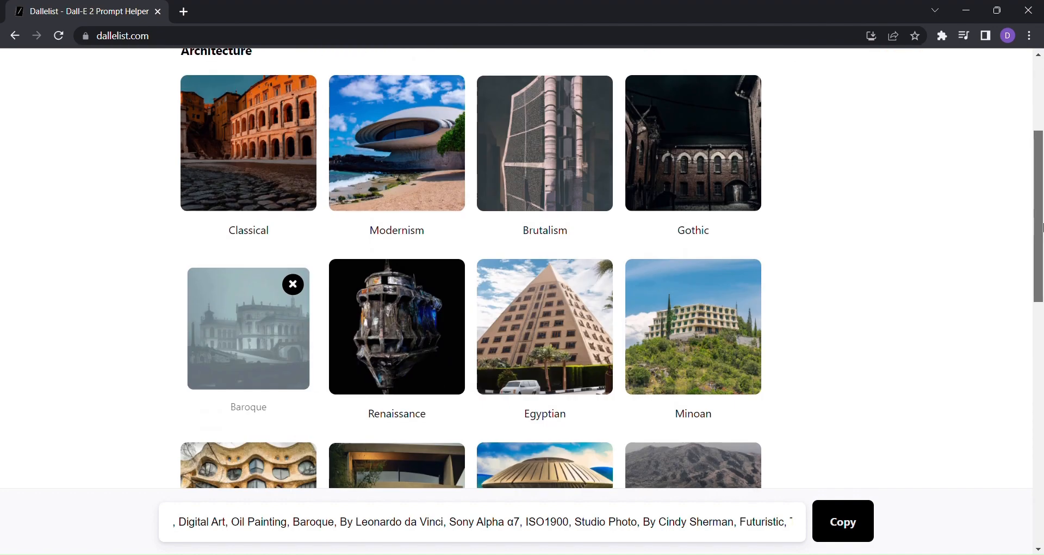
pyautogui.scroll(-3)
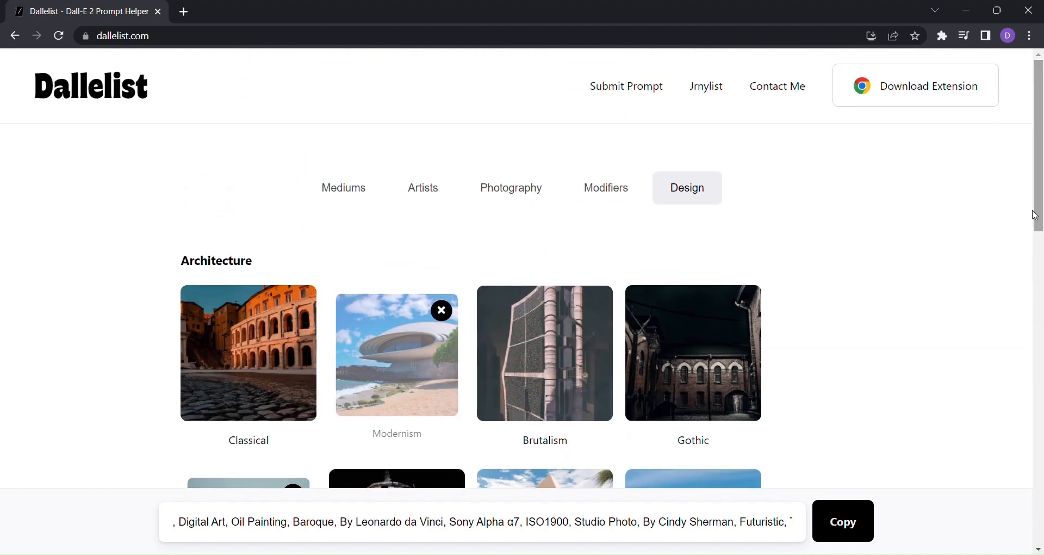
pyautogui.click(842, 521)
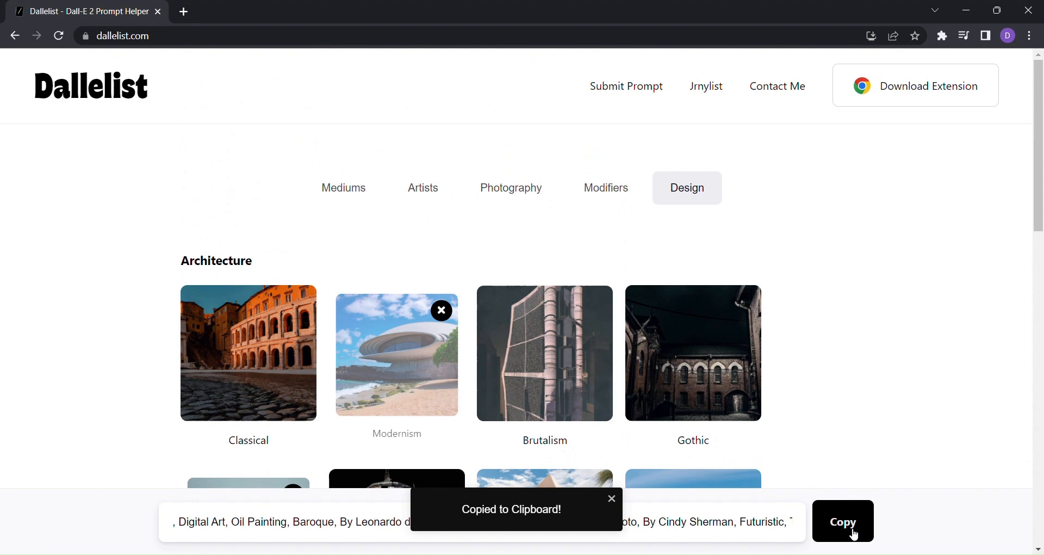
pyautogui.moveTo(838, 272)
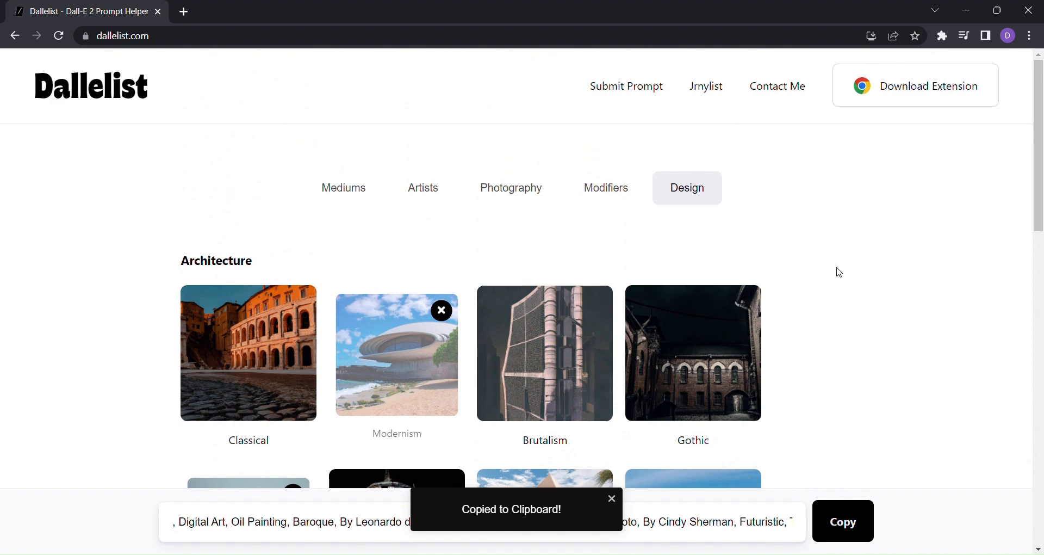